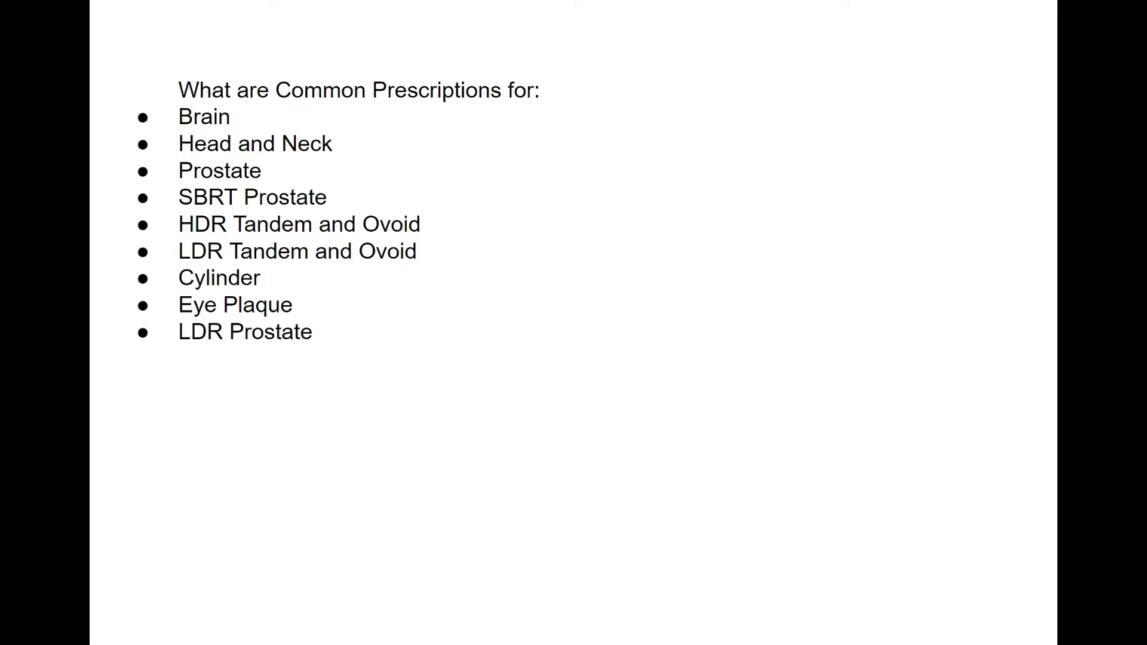
{"action": "mouse_move", "coordinate": [662, 192]}
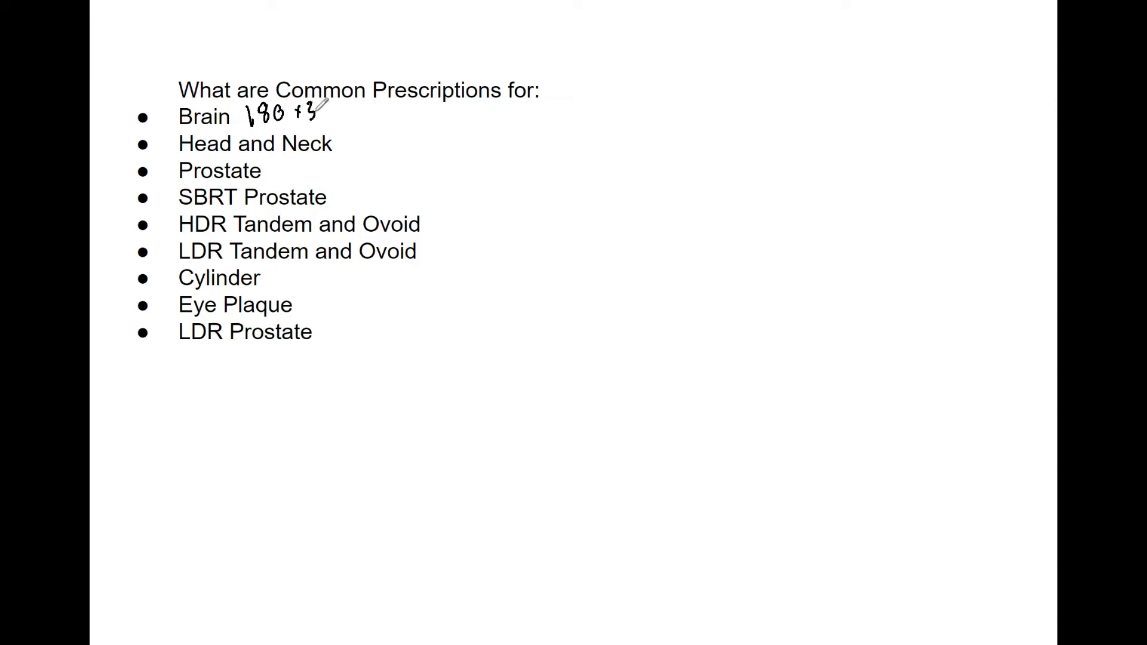
Step: Handwrite '180 × 34, 61Gy' beside Brain and '200 × 27, 54Gy' beside Head and Neck
{"action": "left_click_drag", "start_coordinate": [315, 117], "coordinate": [359, 118]}
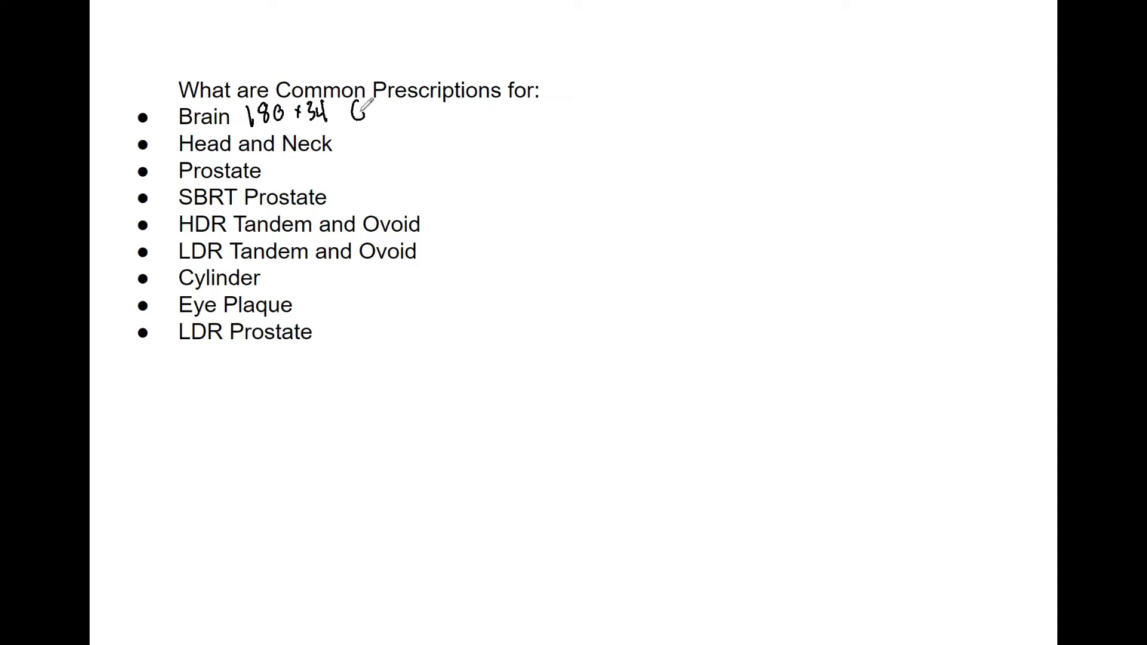
{"action": "left_click_drag", "start_coordinate": [355, 107], "coordinate": [402, 120]}
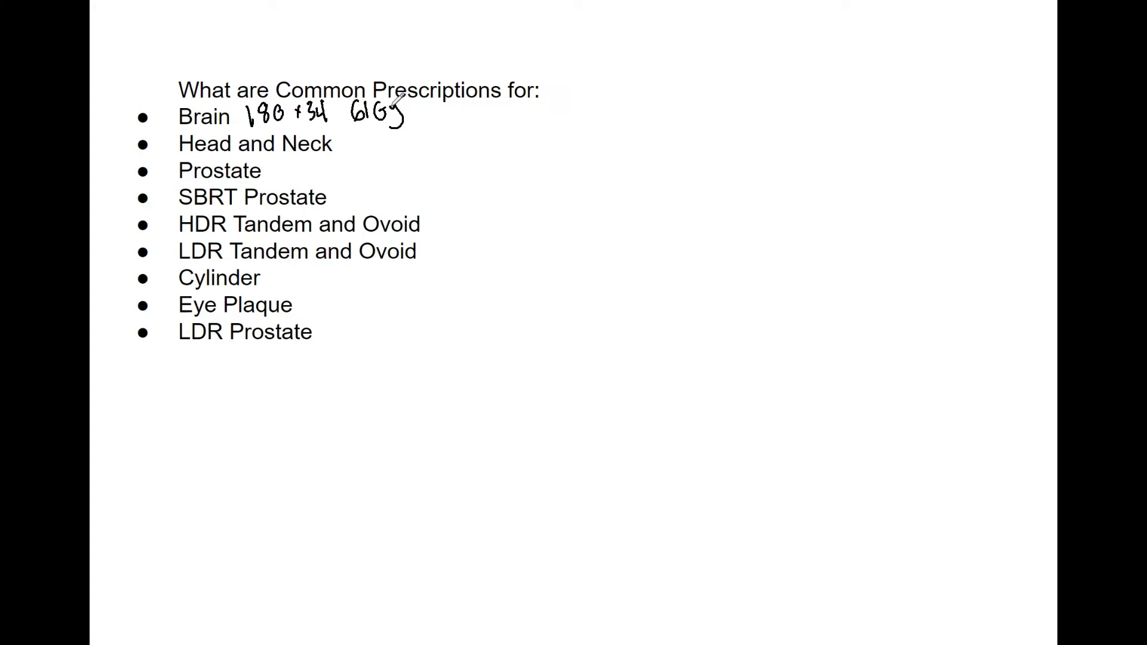
{"action": "mouse_move", "coordinate": [416, 155]}
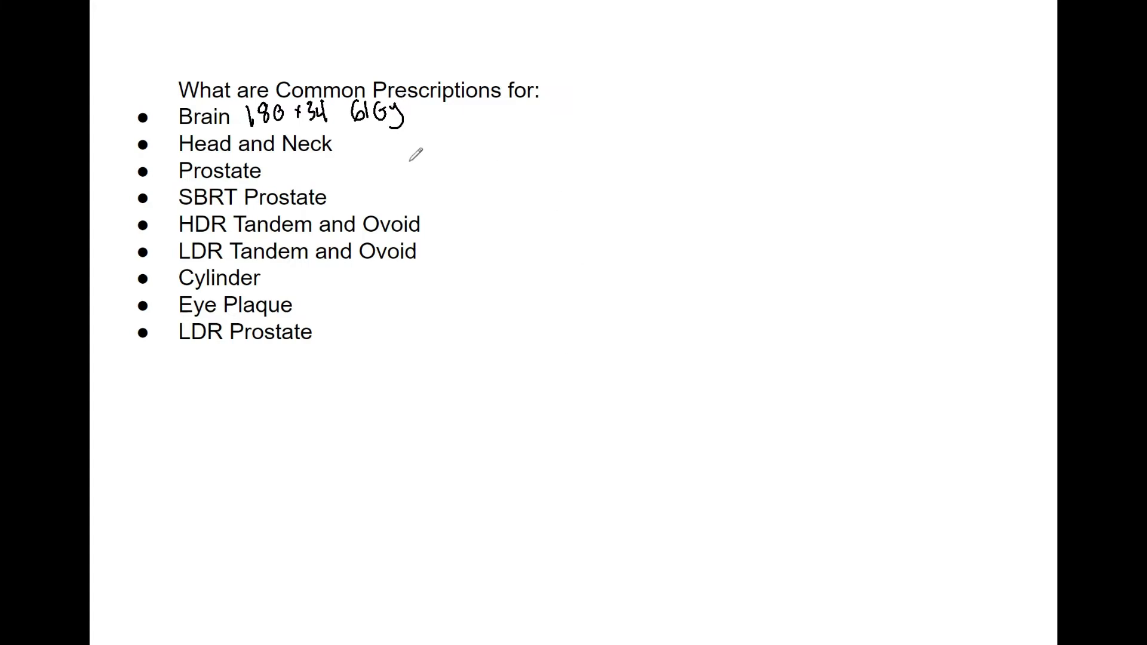
{"action": "mouse_move", "coordinate": [358, 132]}
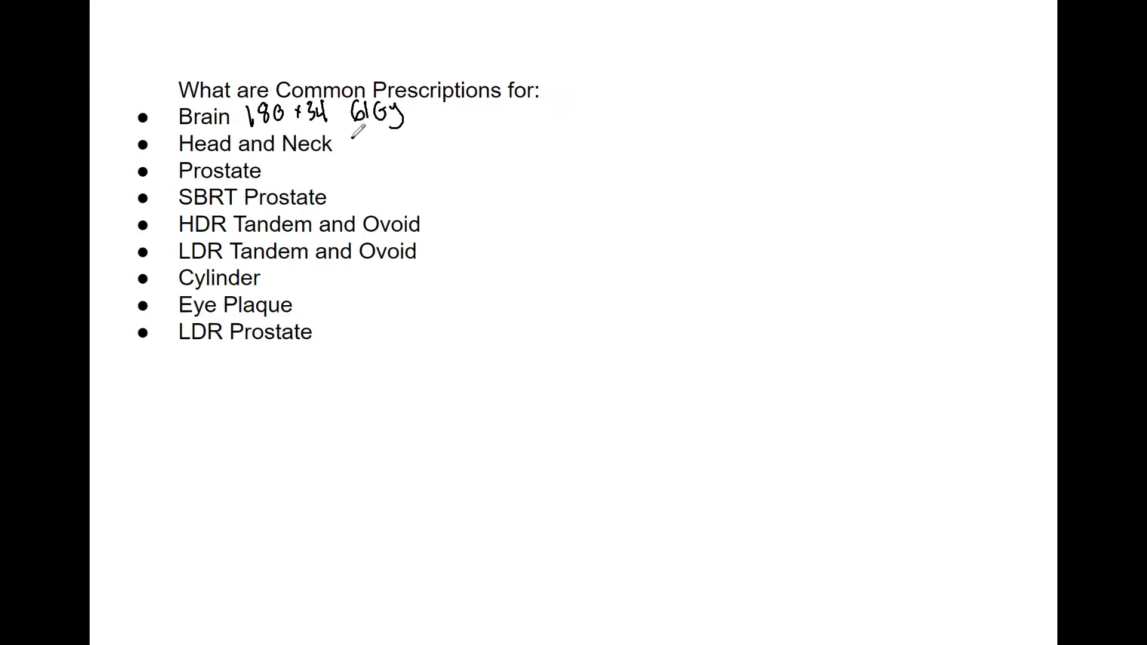
{"action": "left_click_drag", "start_coordinate": [352, 143], "coordinate": [391, 143]}
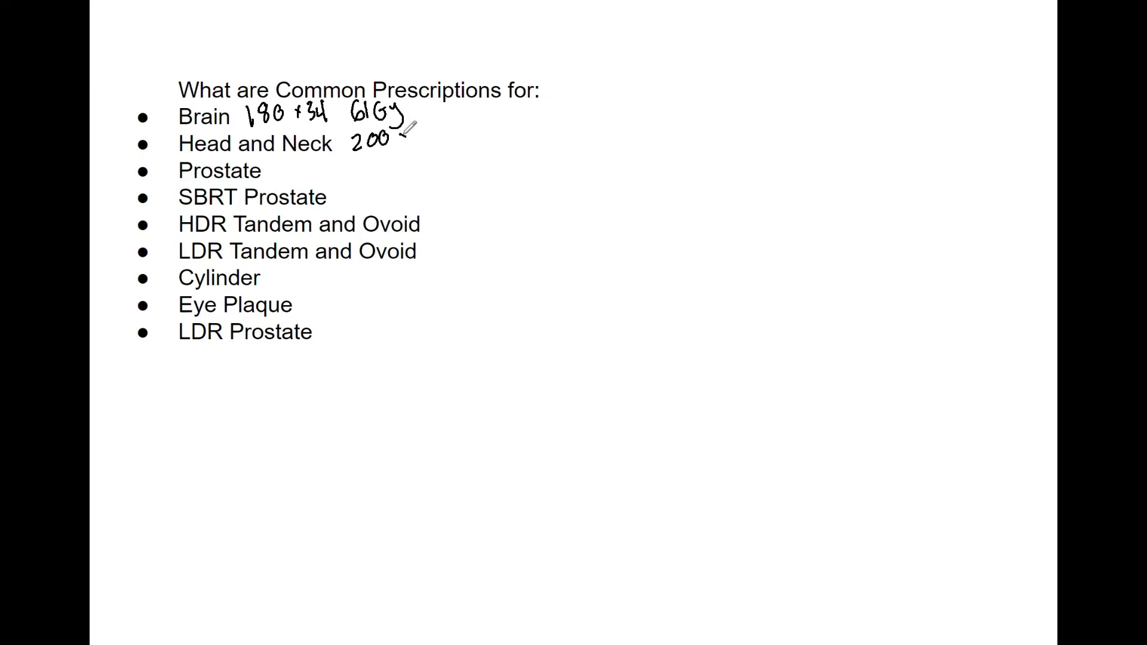
{"action": "left_click_drag", "start_coordinate": [398, 139], "coordinate": [439, 139]}
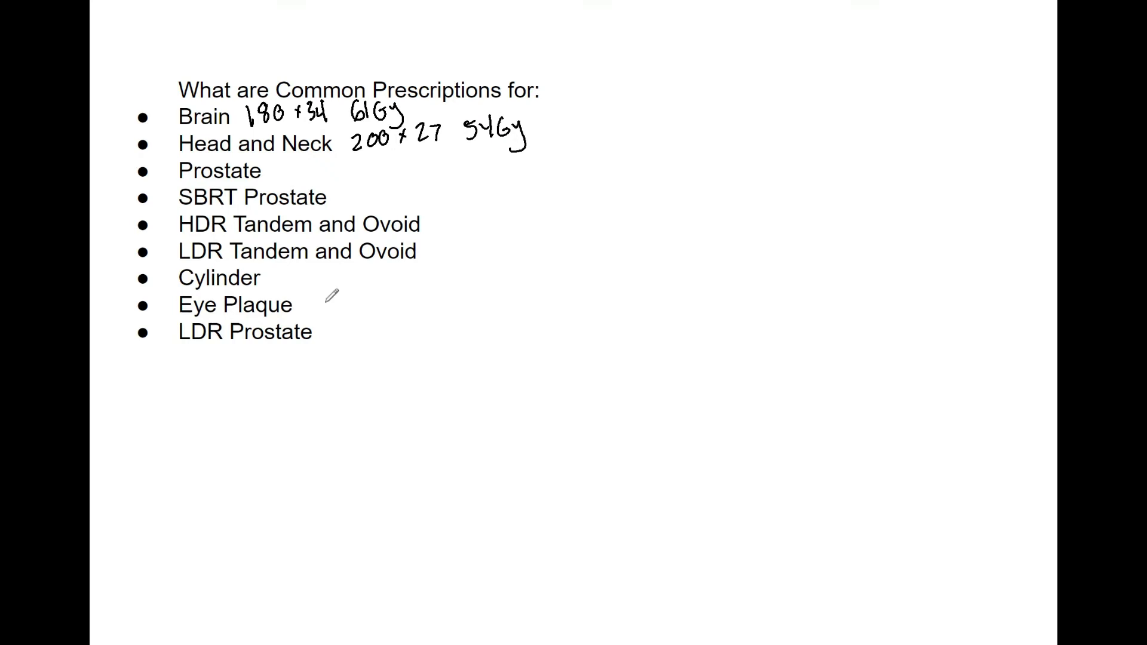
{"action": "mouse_move", "coordinate": [284, 159]}
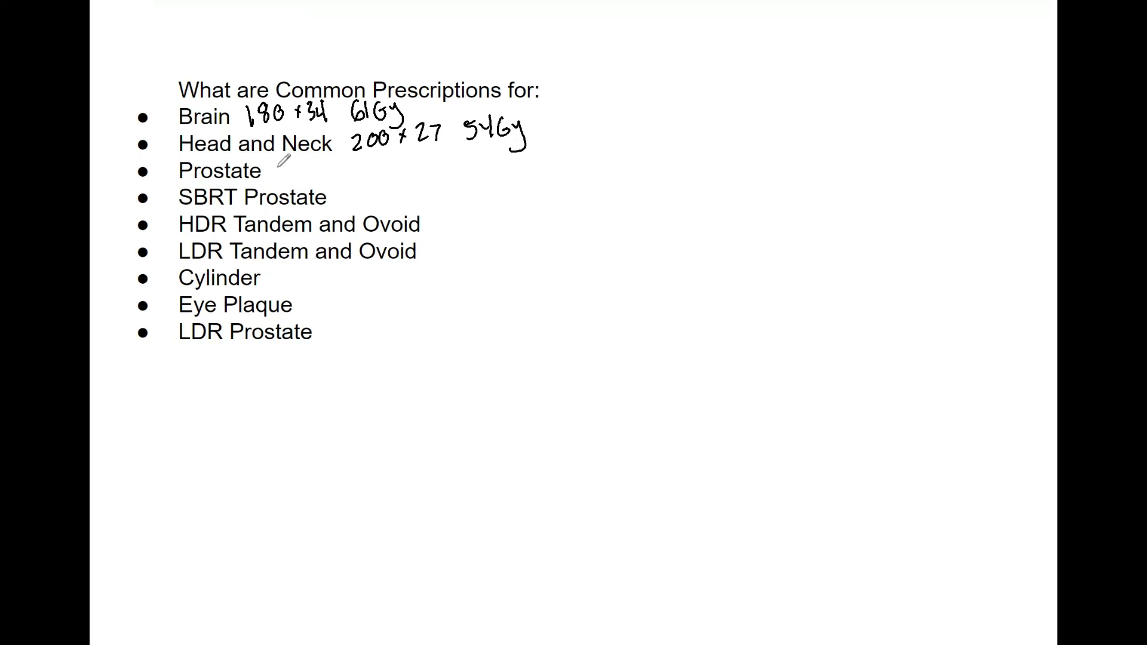
Step: Write Prostate 180 × 43, 77Gy, SBRT Prostate 36Gy, and HDR Tandem and Ovoid 600 × 5
{"action": "left_click_drag", "start_coordinate": [278, 172], "coordinate": [315, 172]}
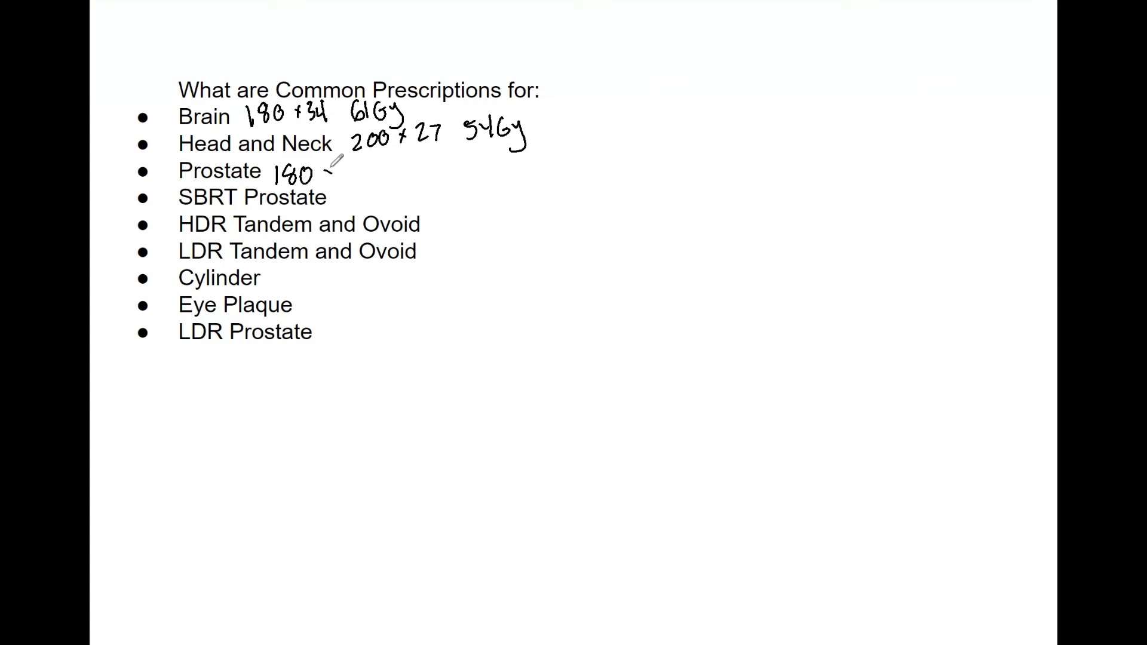
{"action": "left_click_drag", "start_coordinate": [329, 172], "coordinate": [348, 169]}
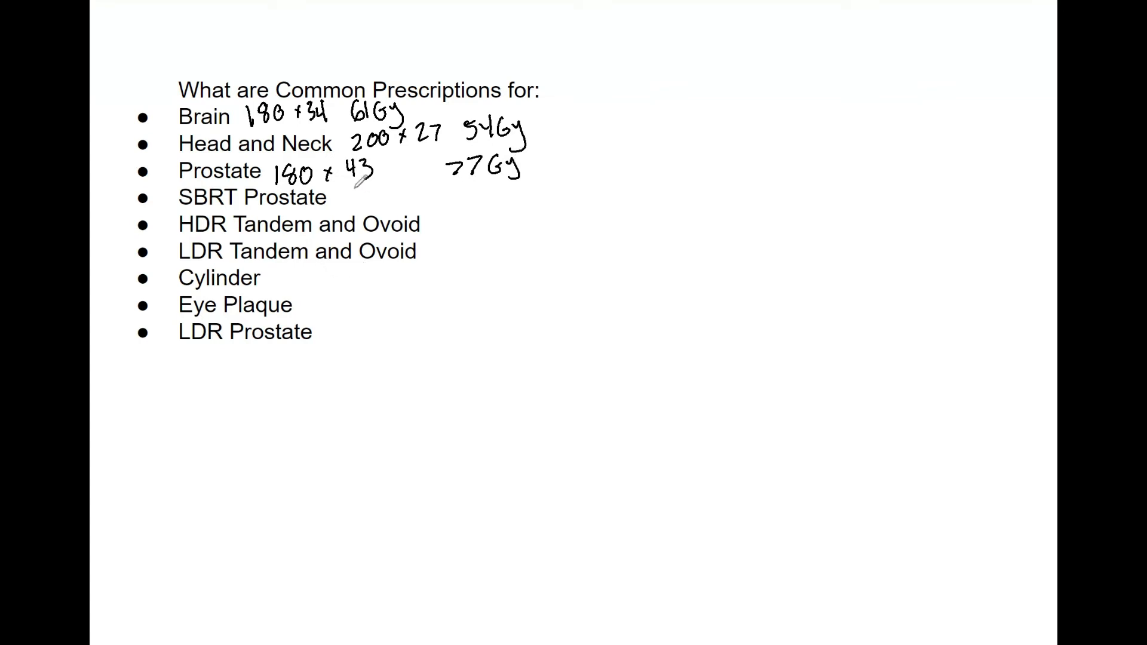
{"action": "mouse_move", "coordinate": [358, 220]}
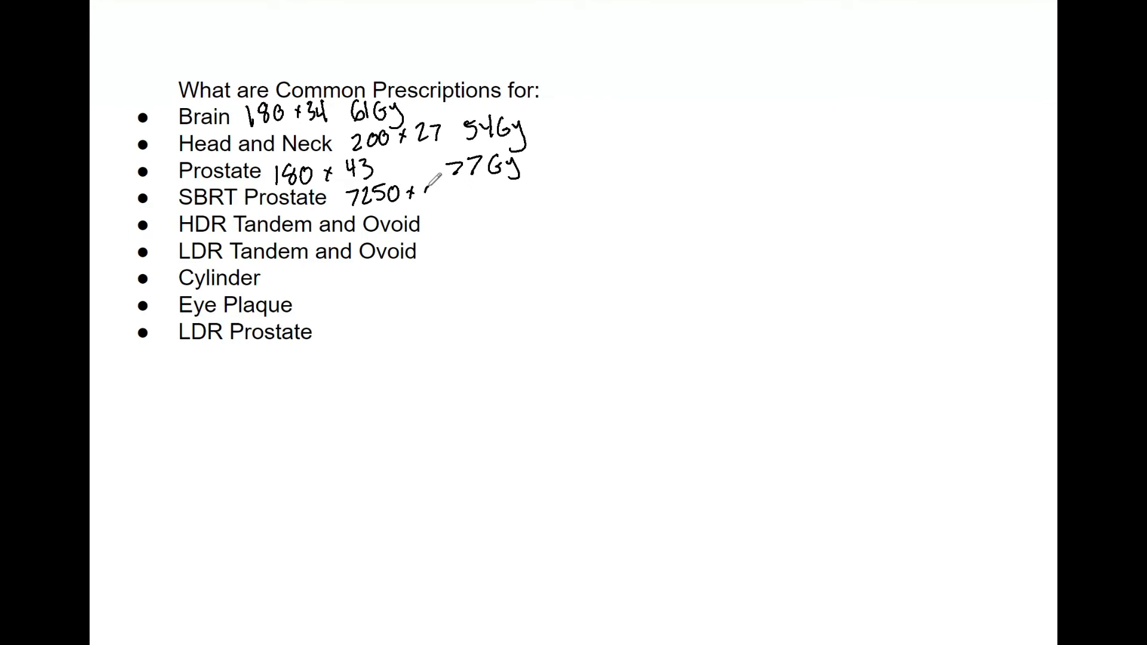
{"action": "left_click_drag", "start_coordinate": [421, 194], "coordinate": [465, 197]}
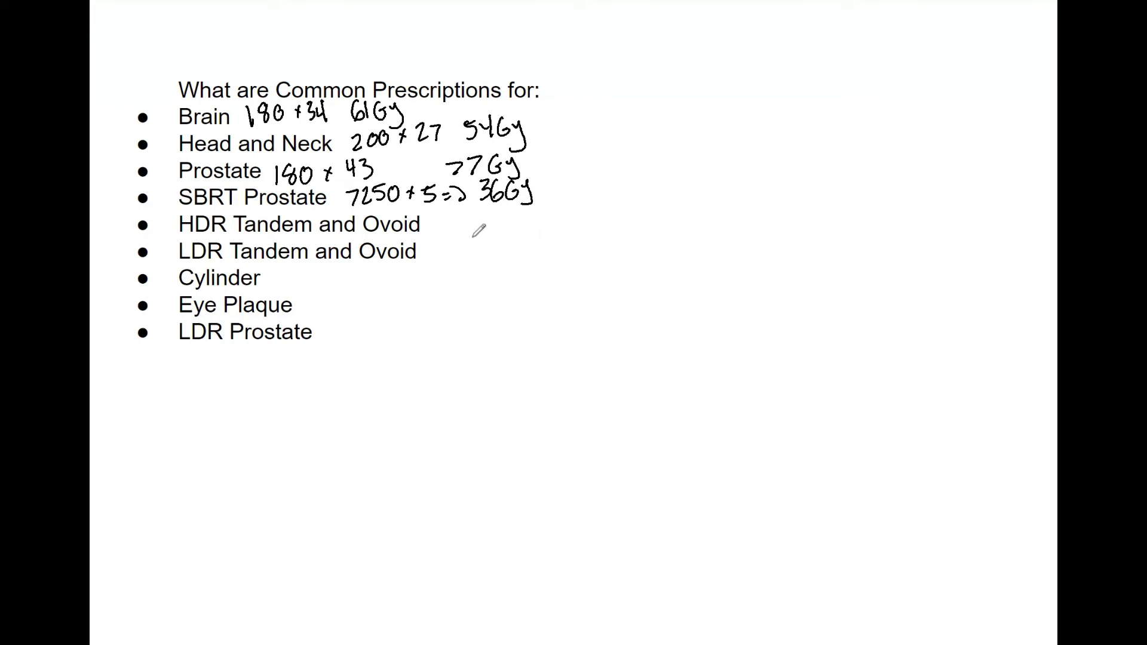
{"action": "mouse_move", "coordinate": [467, 219]}
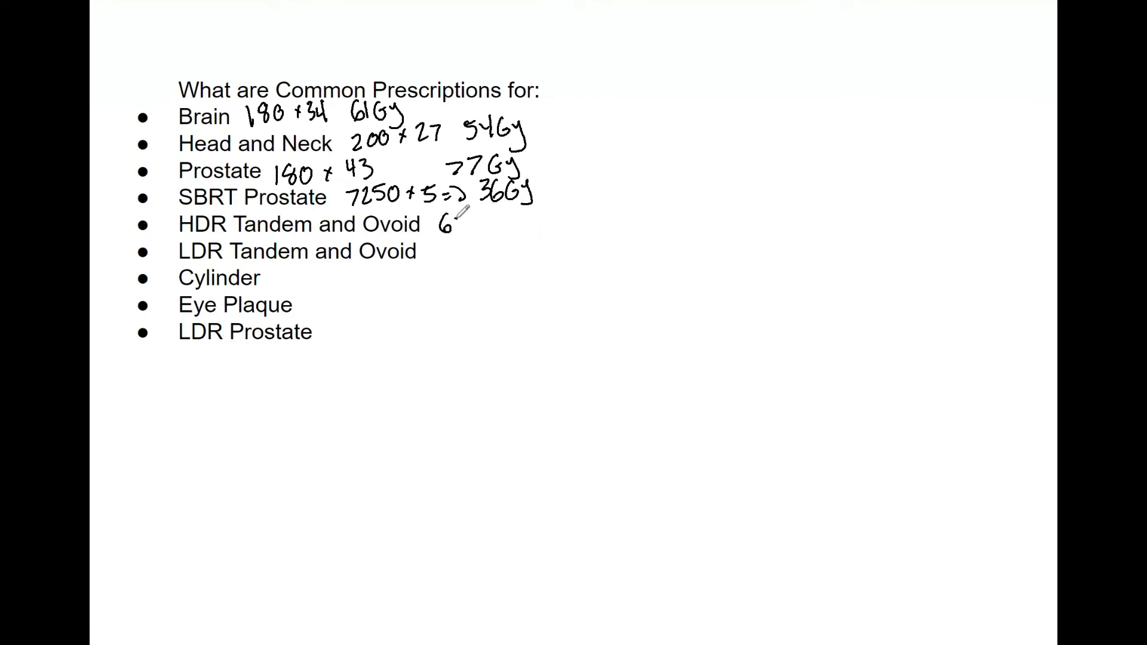
{"action": "type", "text": "600+5"}
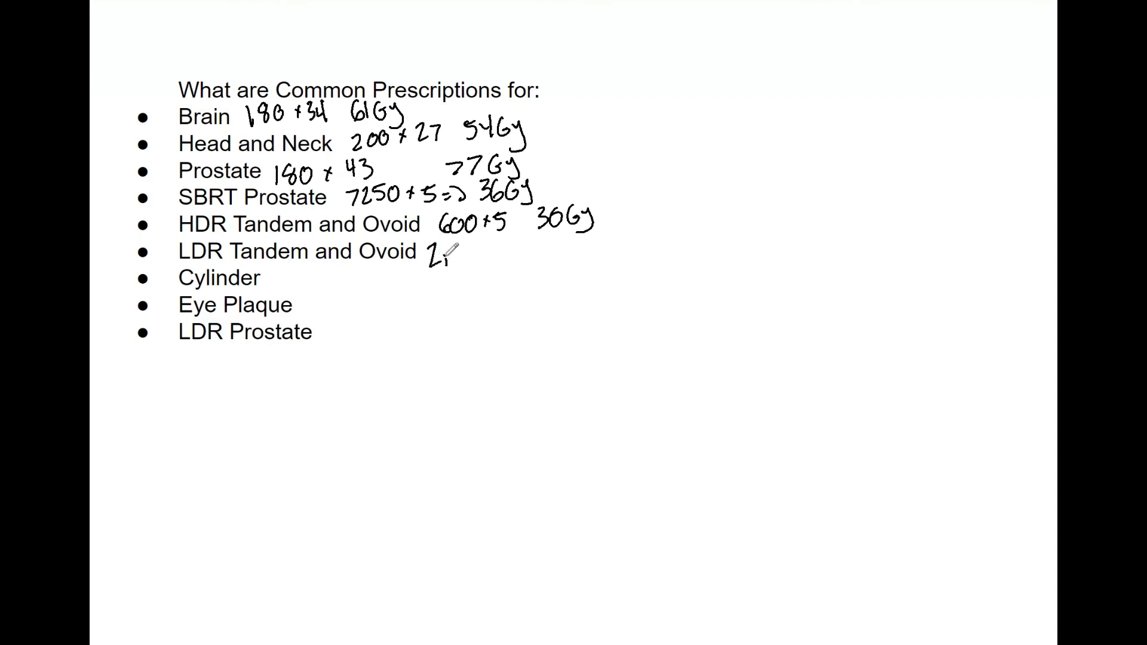
Step: Handwrite '2 ins · 20Gy Cs137 + 40Gy EB' beside LDR Tandem and Ovoid
{"action": "left_click_drag", "start_coordinate": [439, 252], "coordinate": [483, 257]}
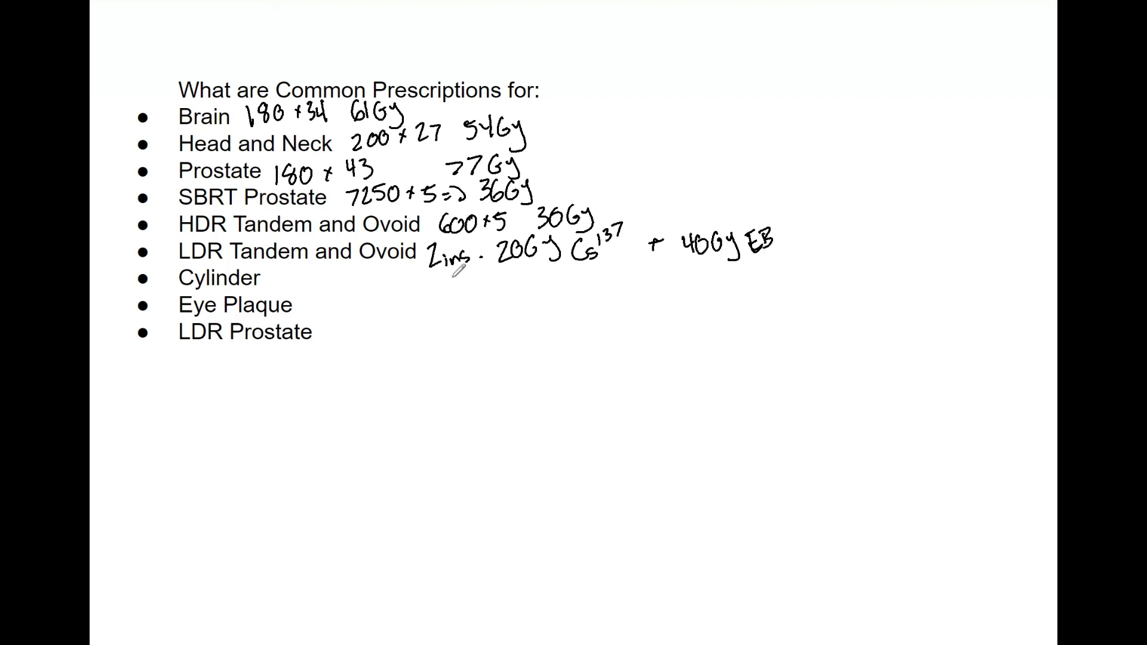
{"action": "mouse_move", "coordinate": [296, 274]}
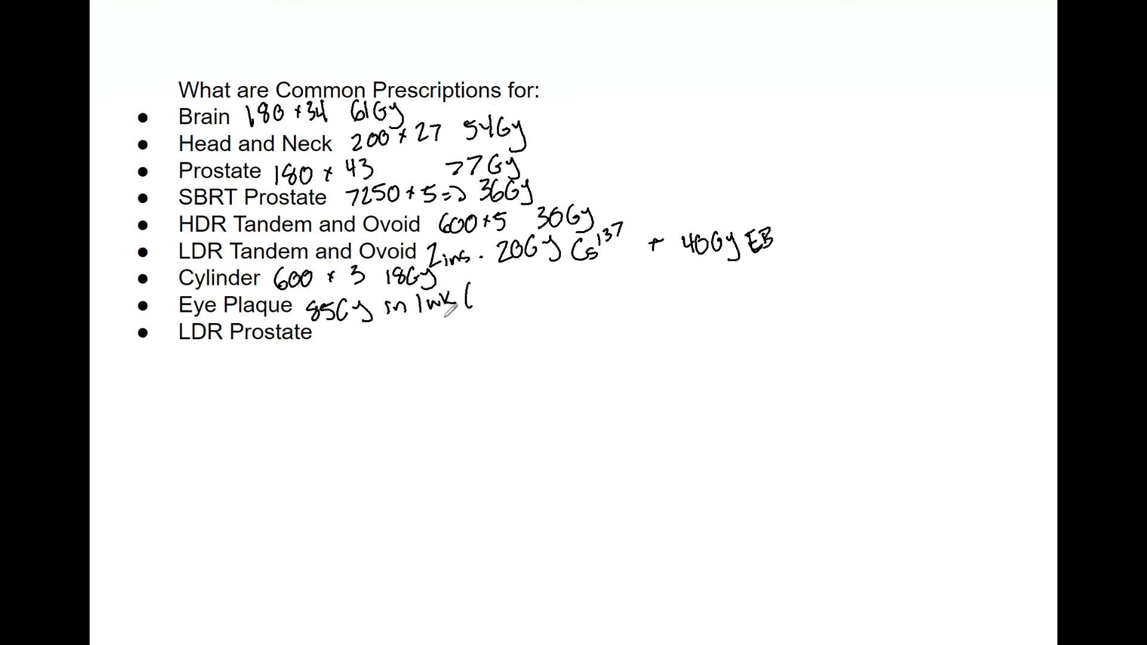
{"action": "mouse_move", "coordinate": [486, 286]}
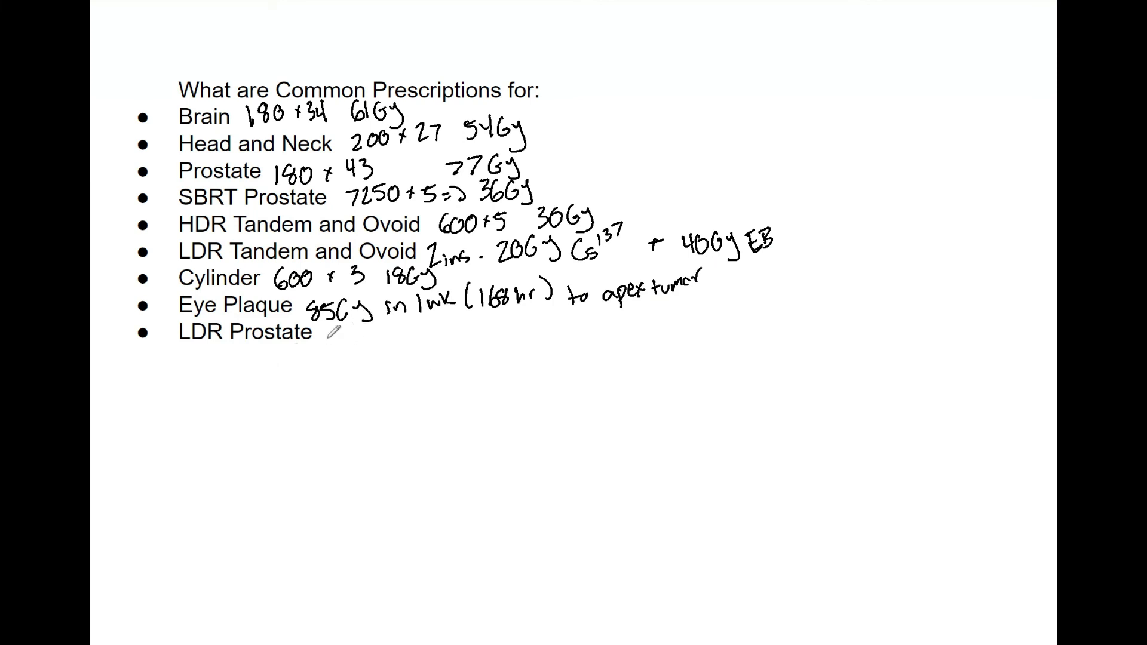
Step: Add dose annotations for Cylinder, Eye Plaque and LDR Prostate
{"action": "type", "text": "145Gy I"}
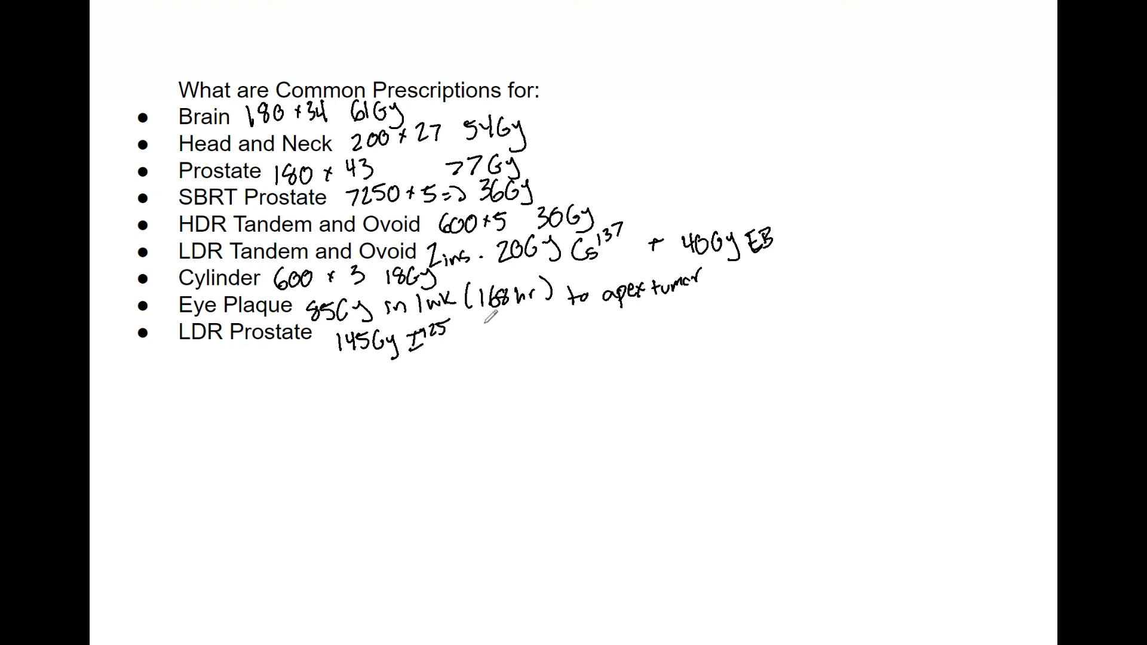
{"action": "type", "text": "12"}
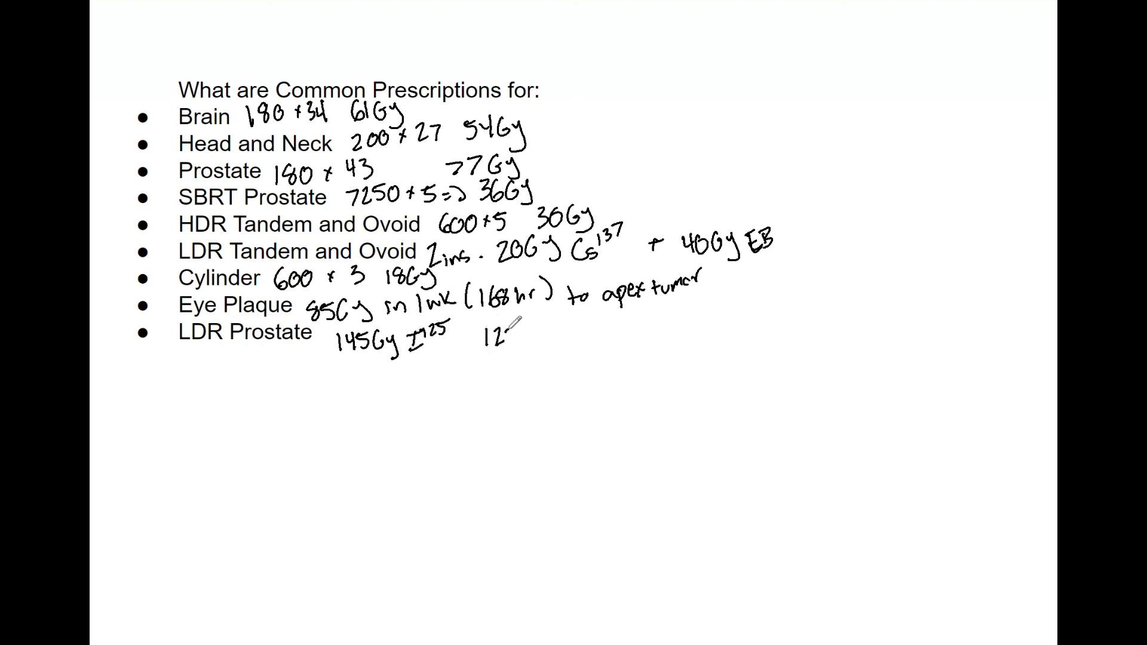